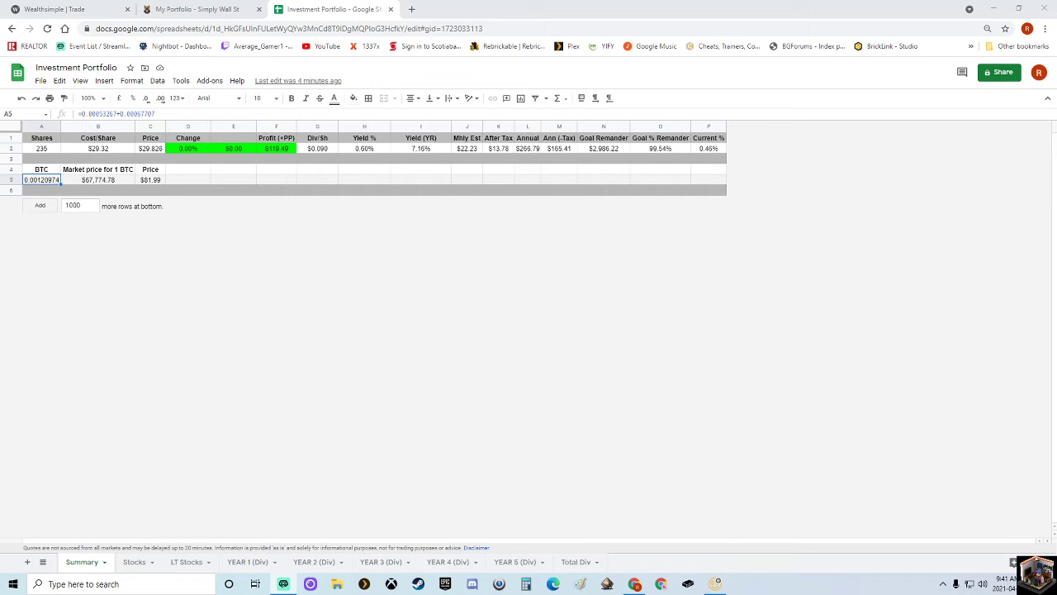
# Show the Wealthsimple Personal account's $3,049.06 performance chart over the ALL range
pyautogui.click(63, 10)
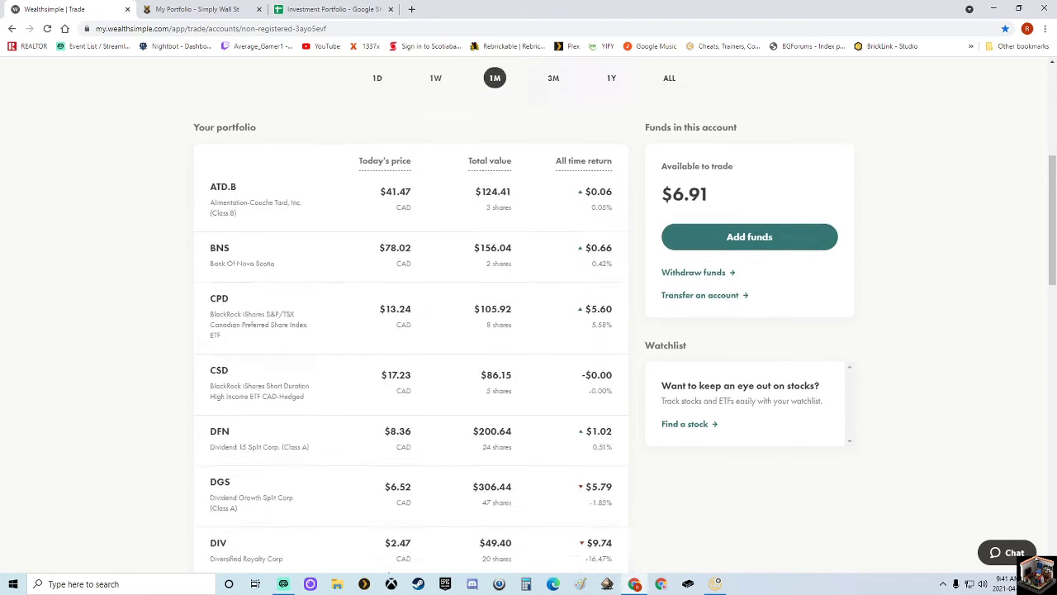
pyautogui.scroll(3)
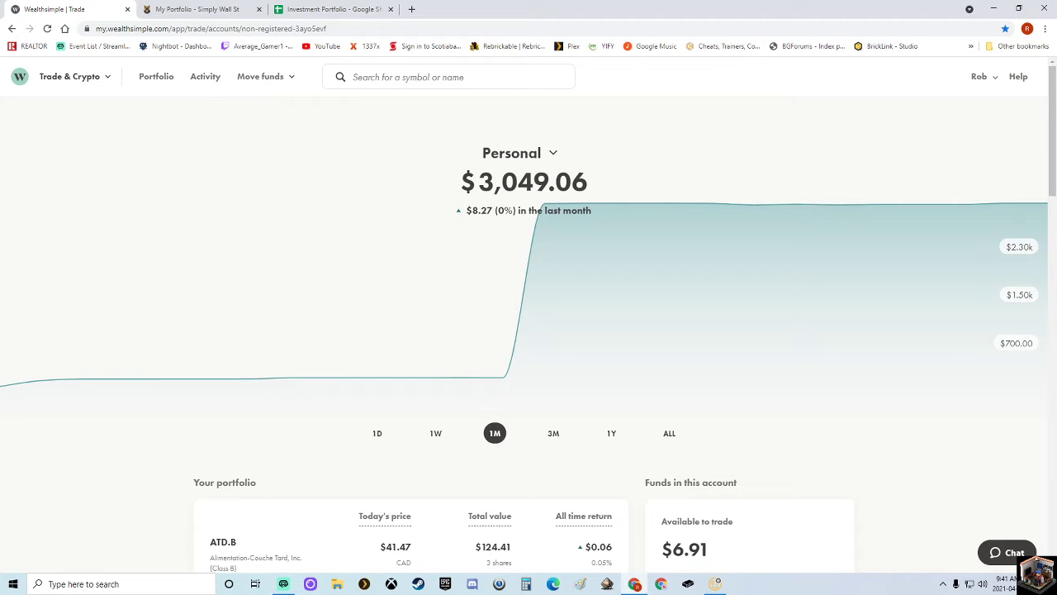
pyautogui.scroll(-3)
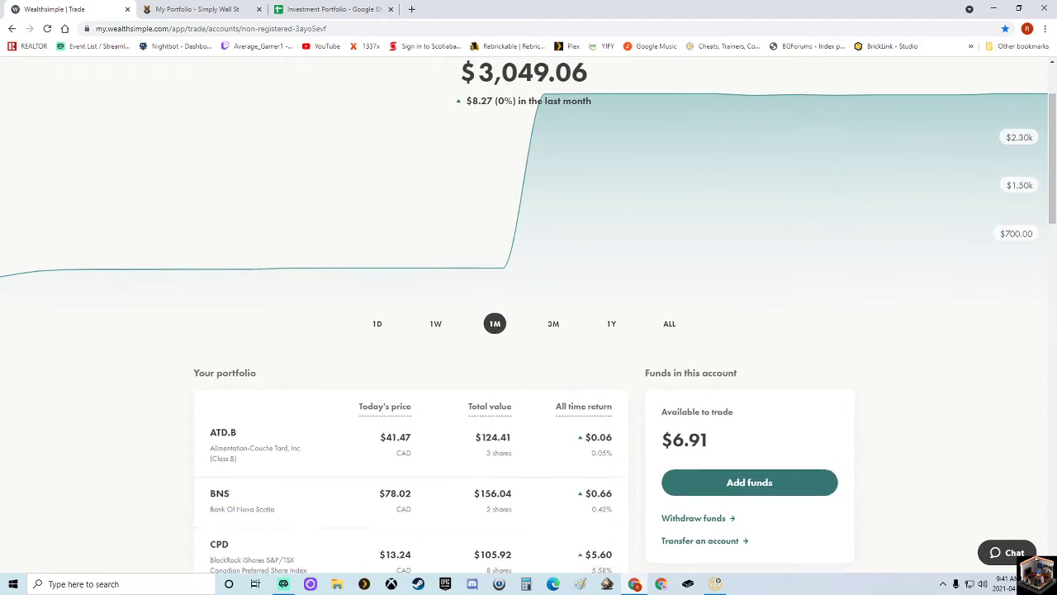
pyautogui.click(668, 322)
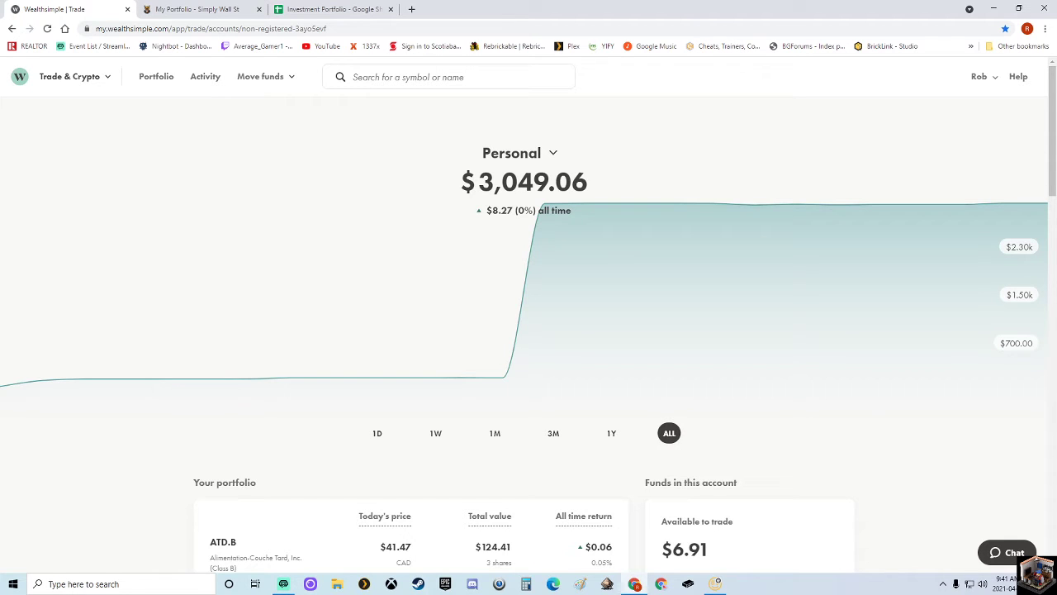
# Review the account's holdings such as ATD.B and BNS, then return to the portfolio spreadsheet
pyautogui.scroll(-3)
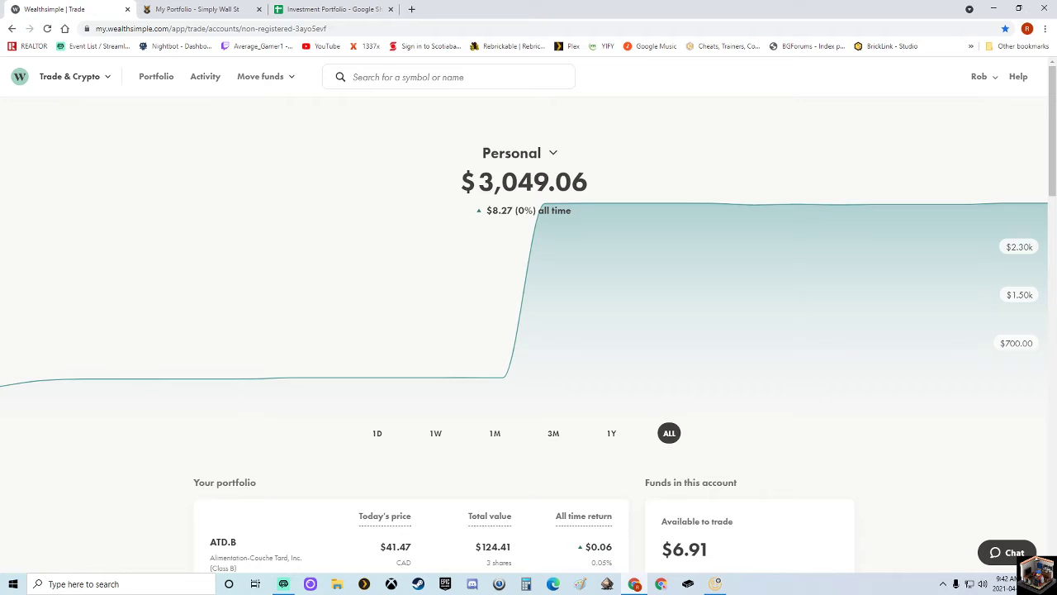
pyautogui.scroll(-3)
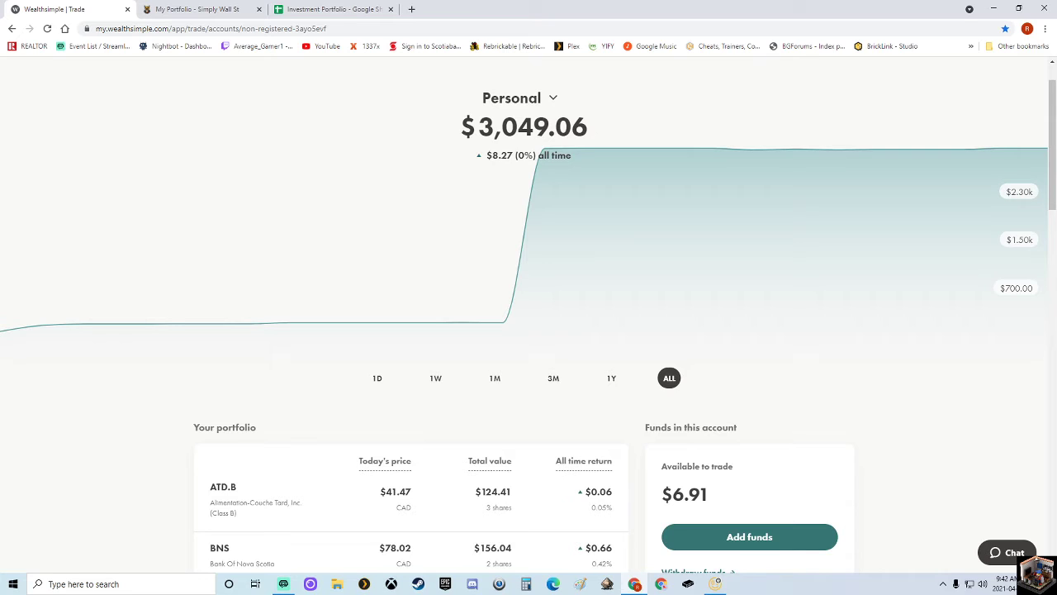
pyautogui.scroll(-3)
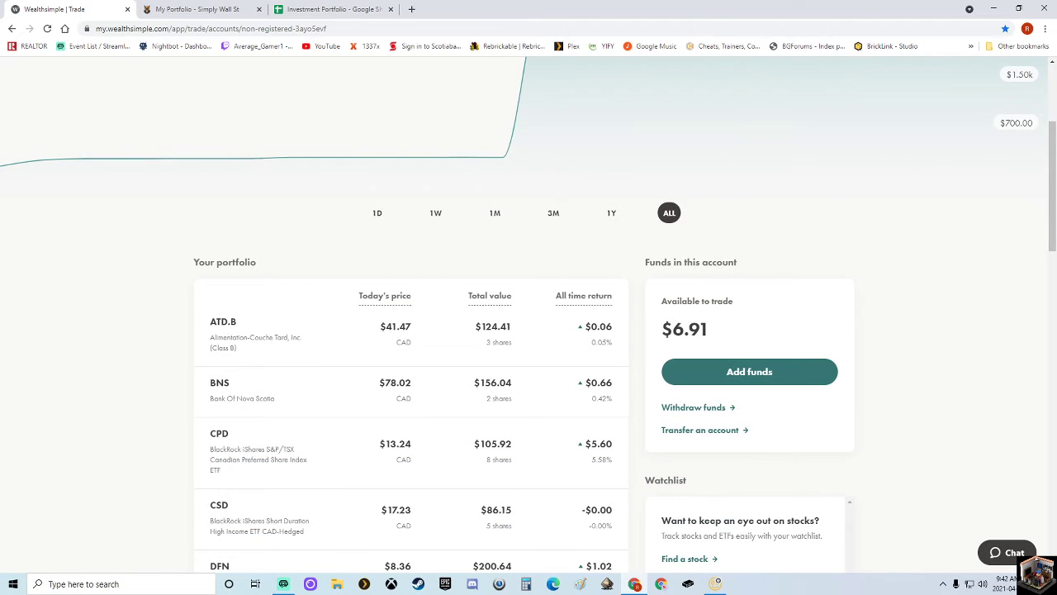
pyautogui.scroll(3)
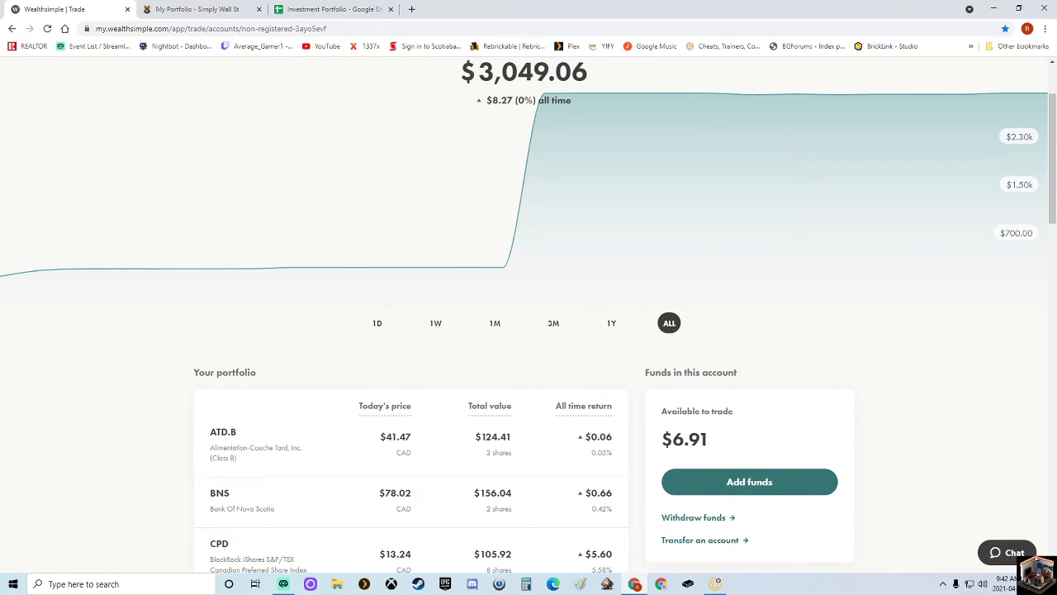
pyautogui.click(331, 10)
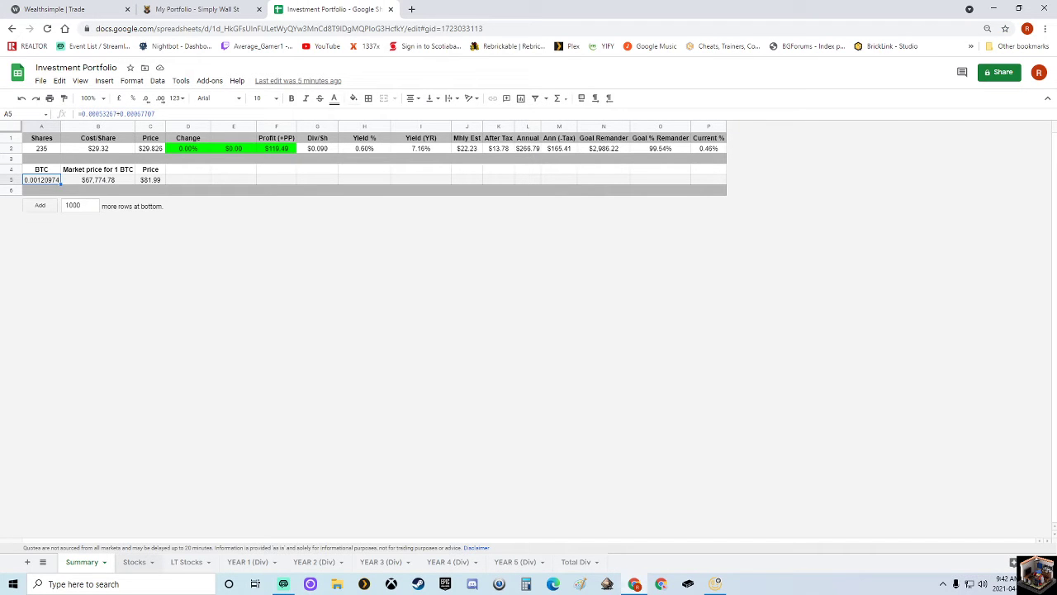
# Show the Stocks sheet listing each holding's sector, ticker, shares, cost, value and dividends
pyautogui.click(136, 561)
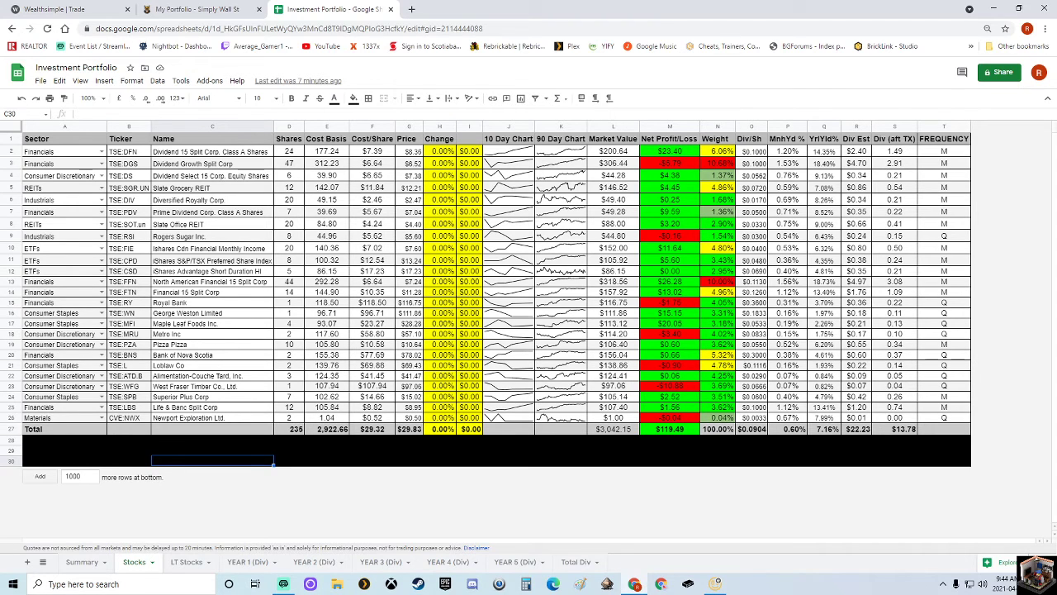
# Compare the Wealthsimple account totals with the tracker, then bring up Simply Wall St's industry diversification
pyautogui.click(63, 10)
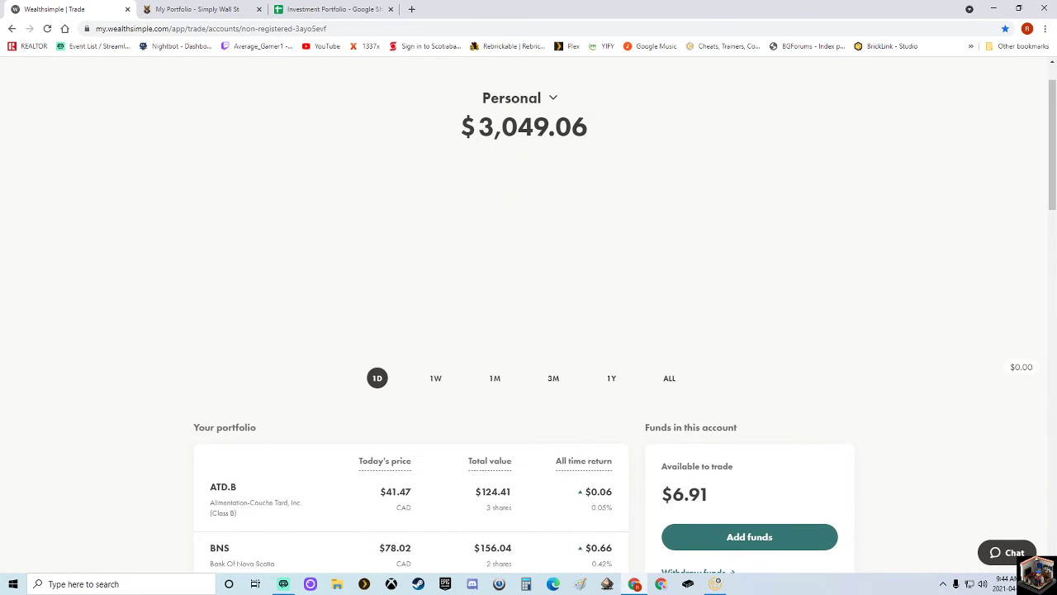
pyautogui.scroll(-3)
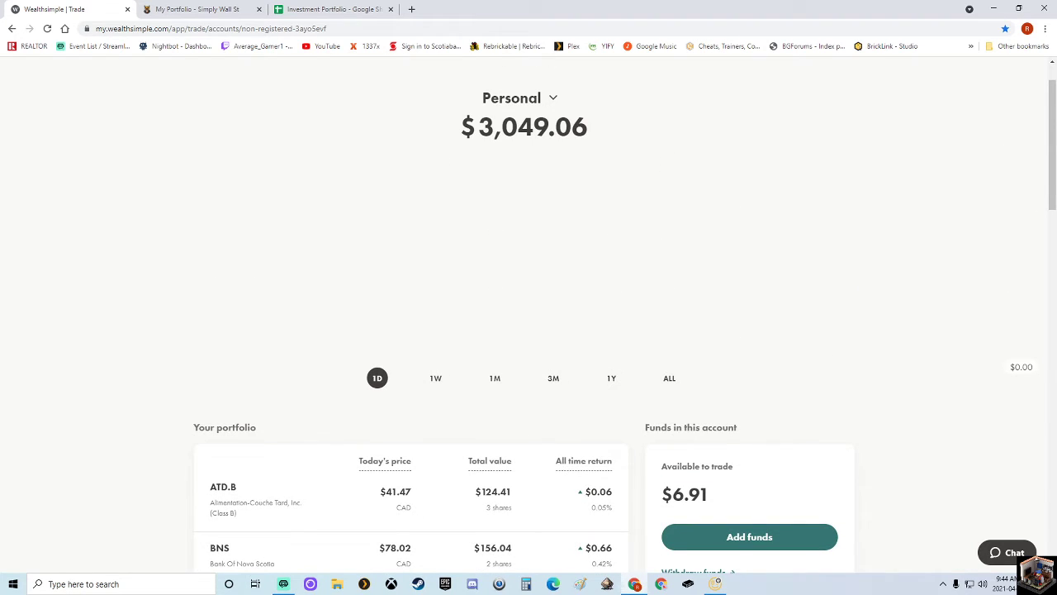
pyautogui.click(330, 10)
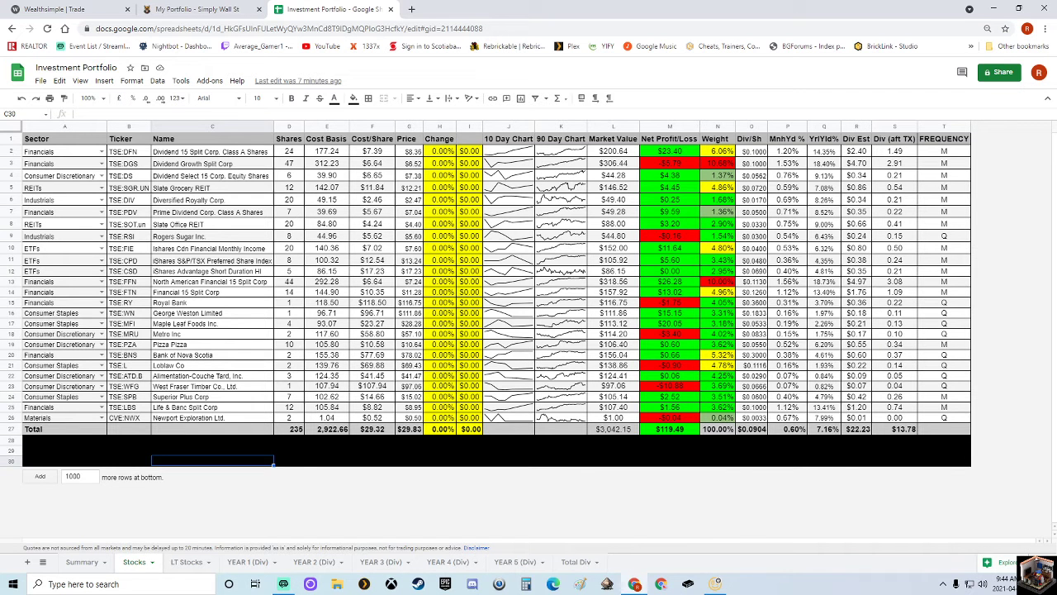
pyautogui.click(66, 9)
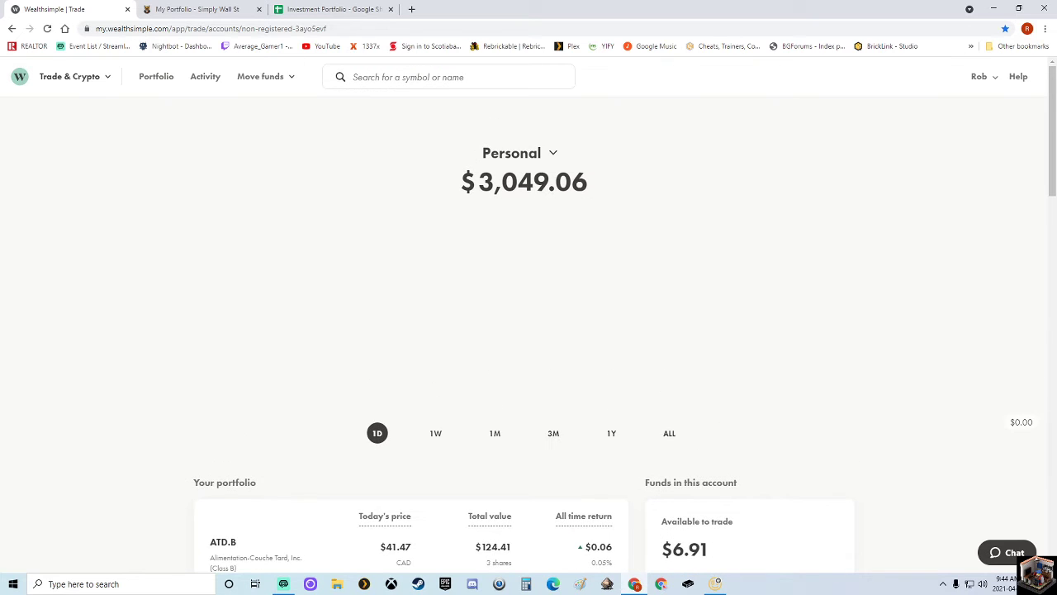
pyautogui.click(199, 10)
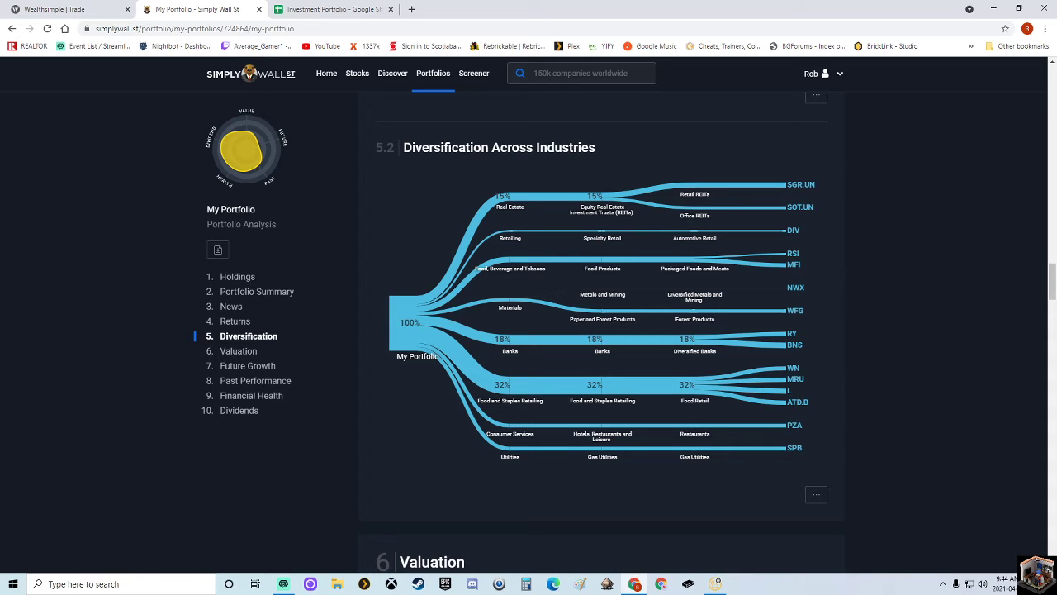
# Return from Simply Wall St to the Stocks holdings sheet in Google Sheets
pyautogui.click(330, 10)
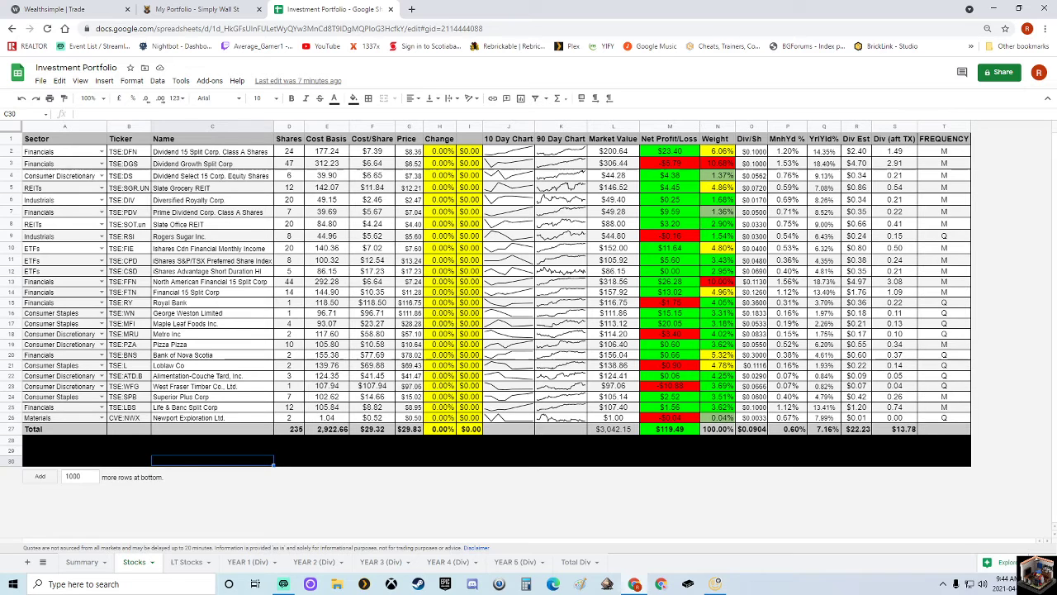
# Show the Summary sheet with the BTC holding of 0.00120974 at $67,797.57, worth $82.02
pyautogui.click(248, 561)
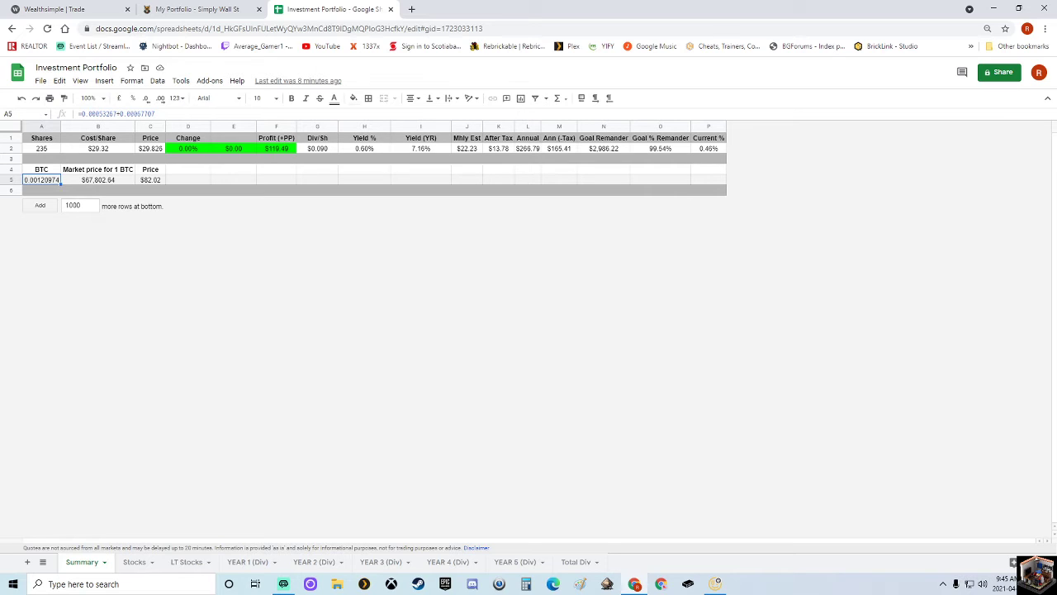
pyautogui.click(151, 180)
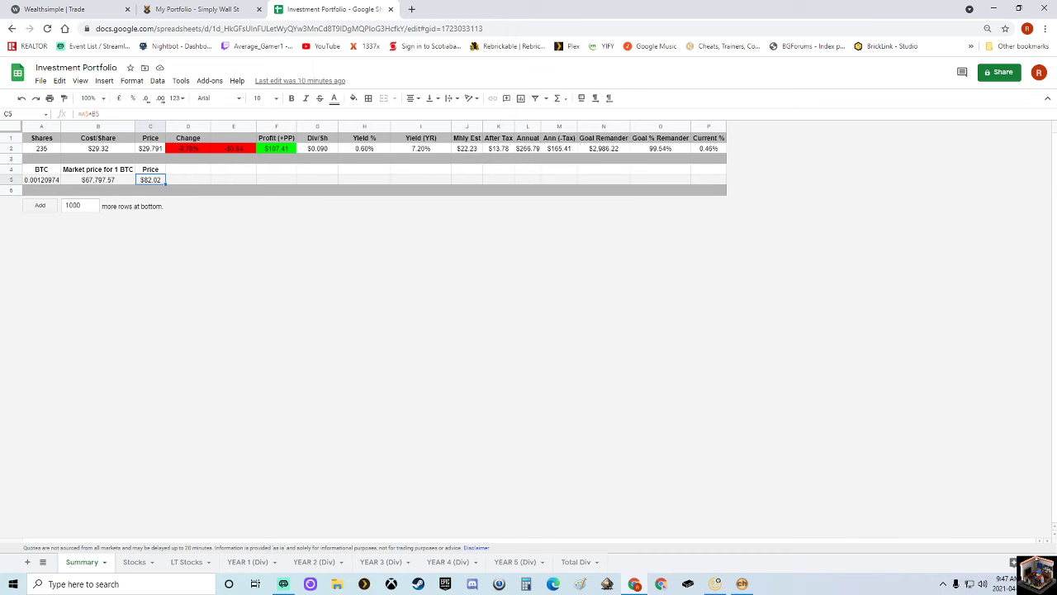
# Switch to the Stocks sheet, then view Simply Wall St's Diversification By Company donut chart
pyautogui.click(134, 561)
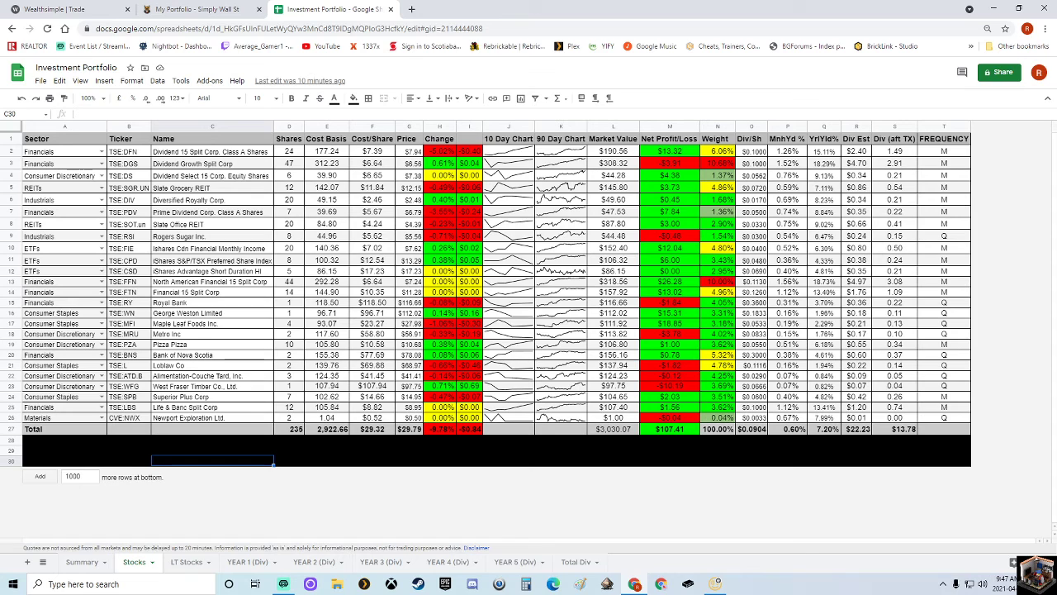
pyautogui.click(195, 10)
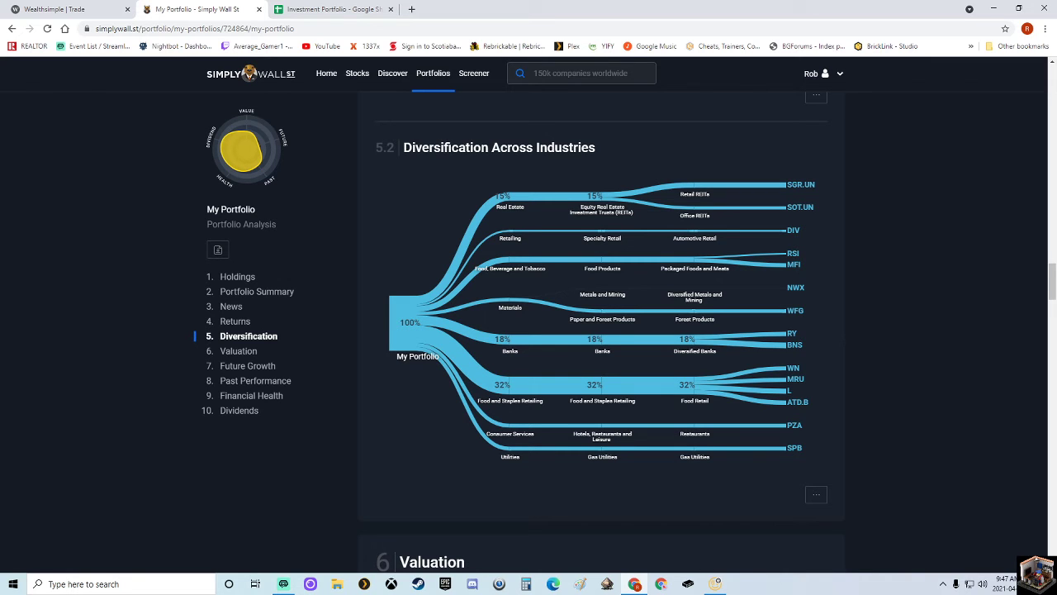
pyautogui.scroll(3)
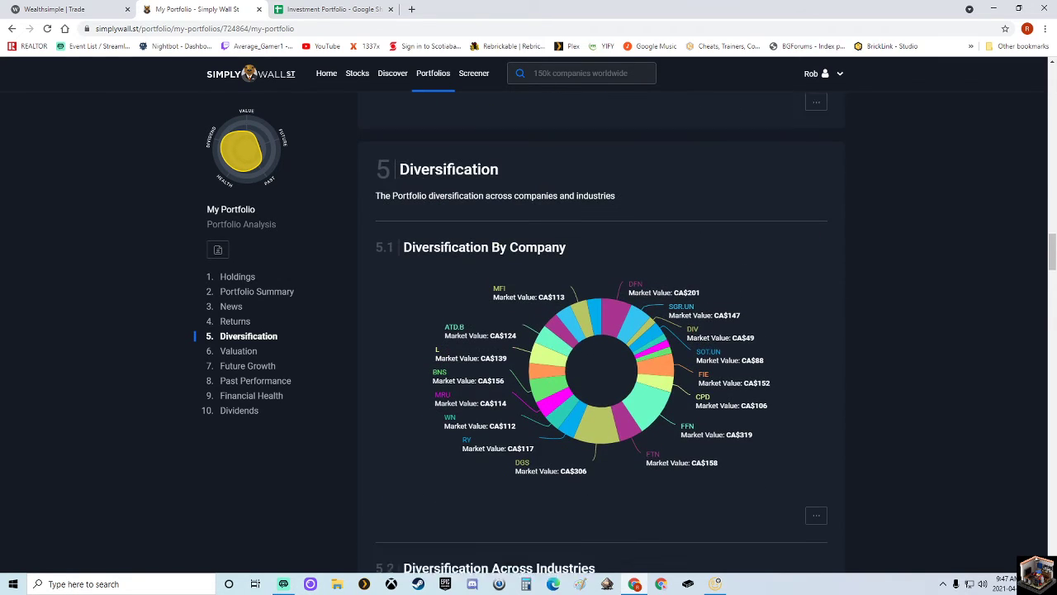
pyautogui.scroll(-3)
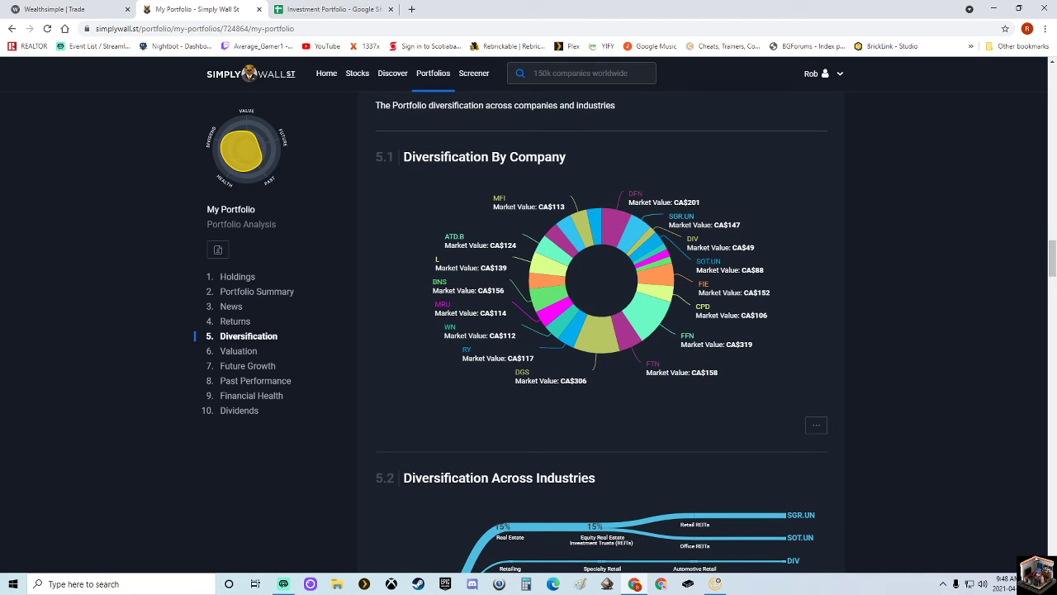
# Return to the Stocks holdings sheet totaling about $3,030
pyautogui.click(333, 10)
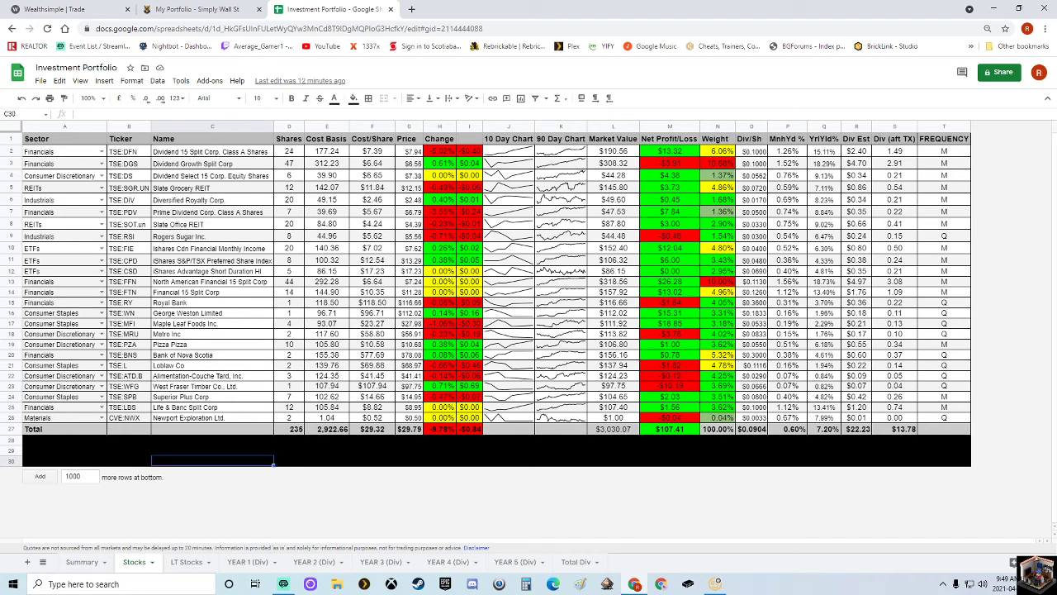
# Review cells in the Investment Portfolio sheet, then bring up the Wealthsimple account valued at $3,037.61
pyautogui.click(289, 175)
pyautogui.write('12')
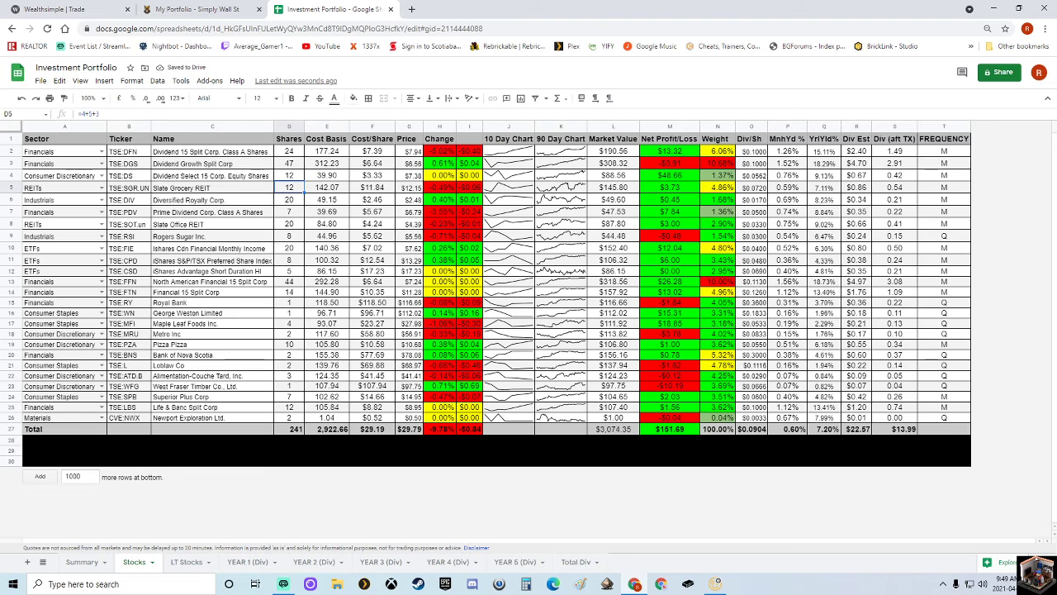
pyautogui.click(717, 175)
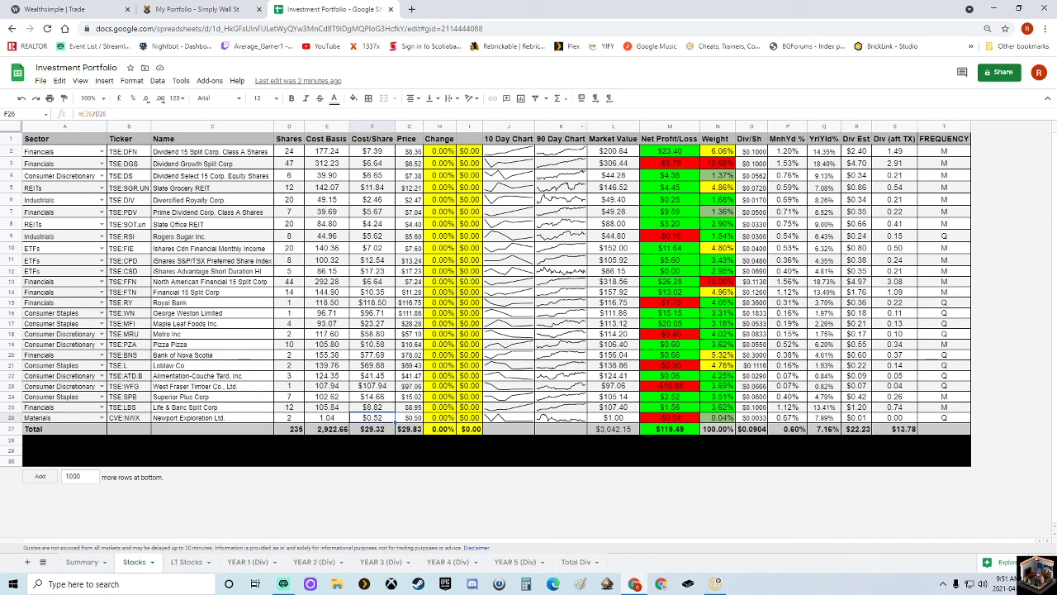
pyautogui.click(53, 10)
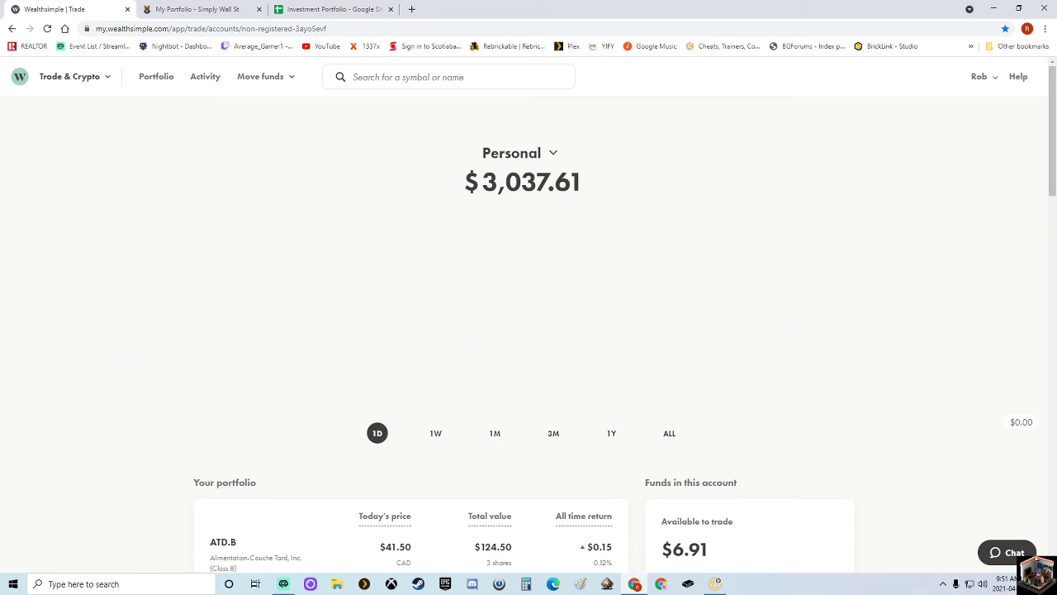
pyautogui.click(669, 433)
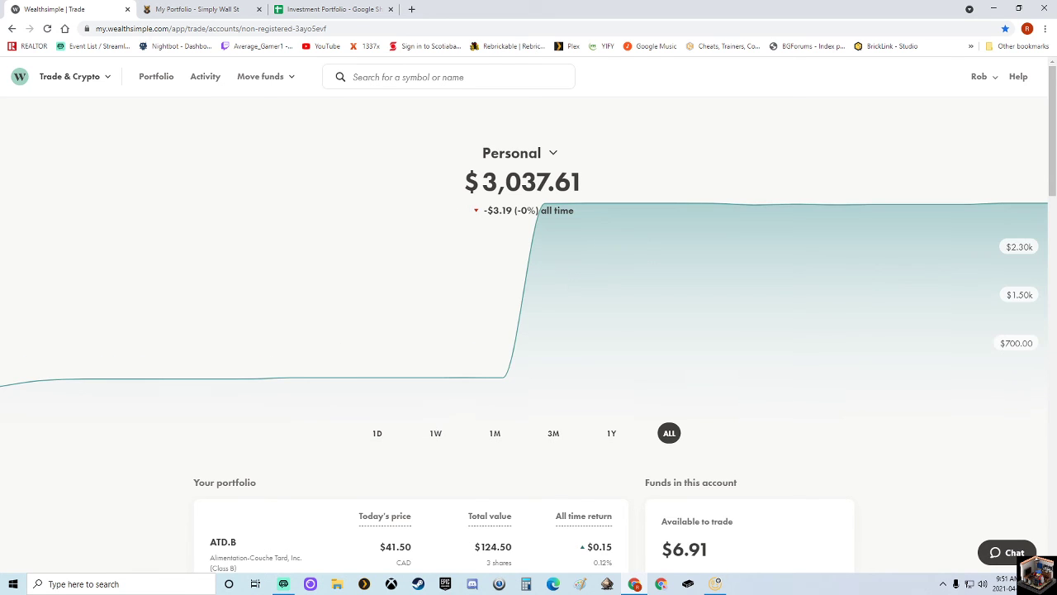
pyautogui.click(377, 433)
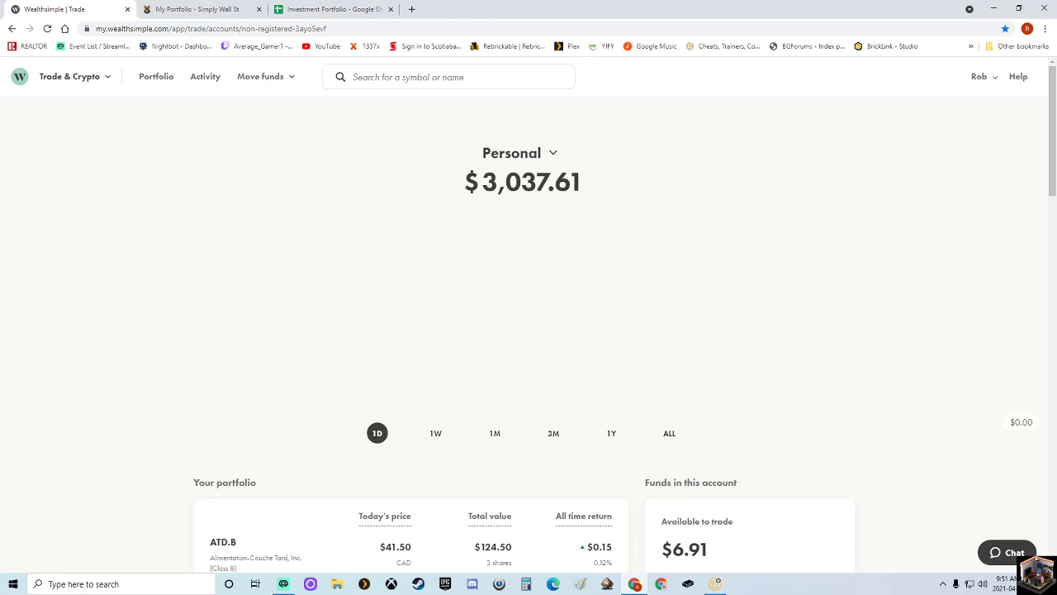
pyautogui.click(331, 8)
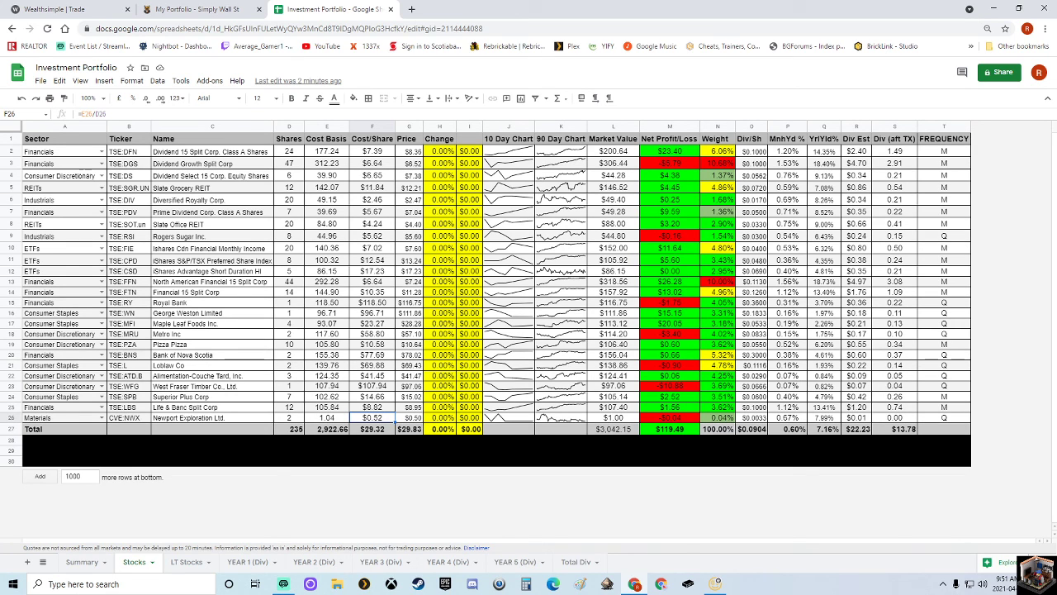
pyautogui.click(69, 10)
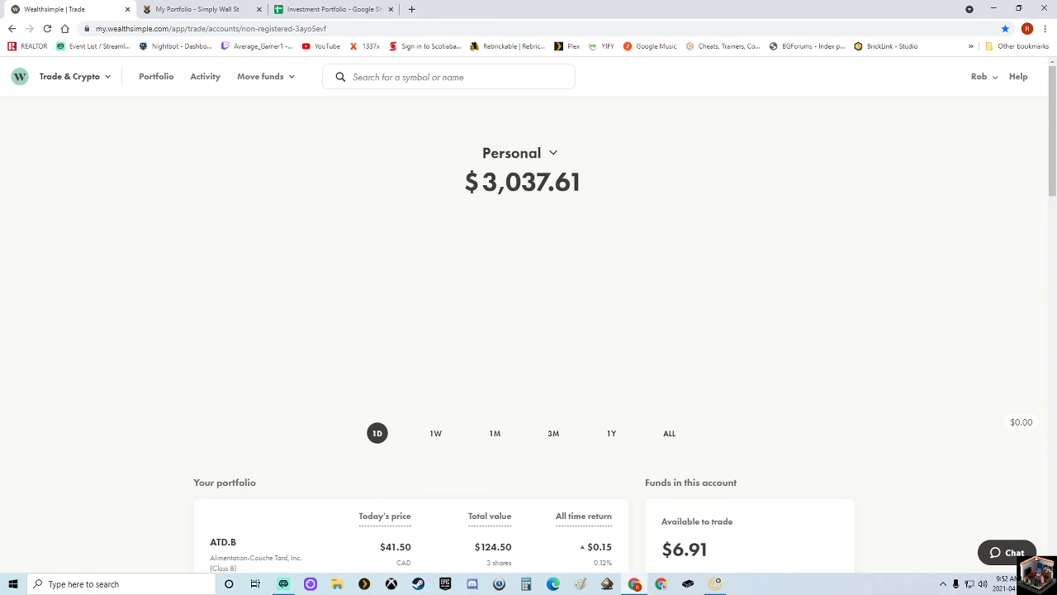
# Scroll the Wealthsimple holdings, view Simply Wall St's company diversification, then return to the spreadsheet
pyautogui.scroll(-3)
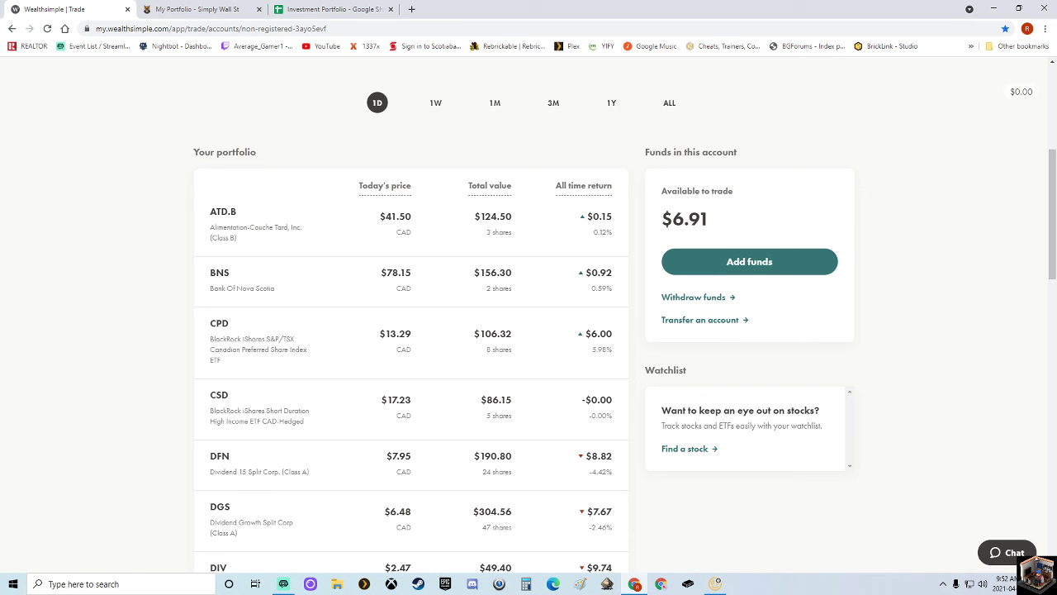
pyautogui.click(202, 8)
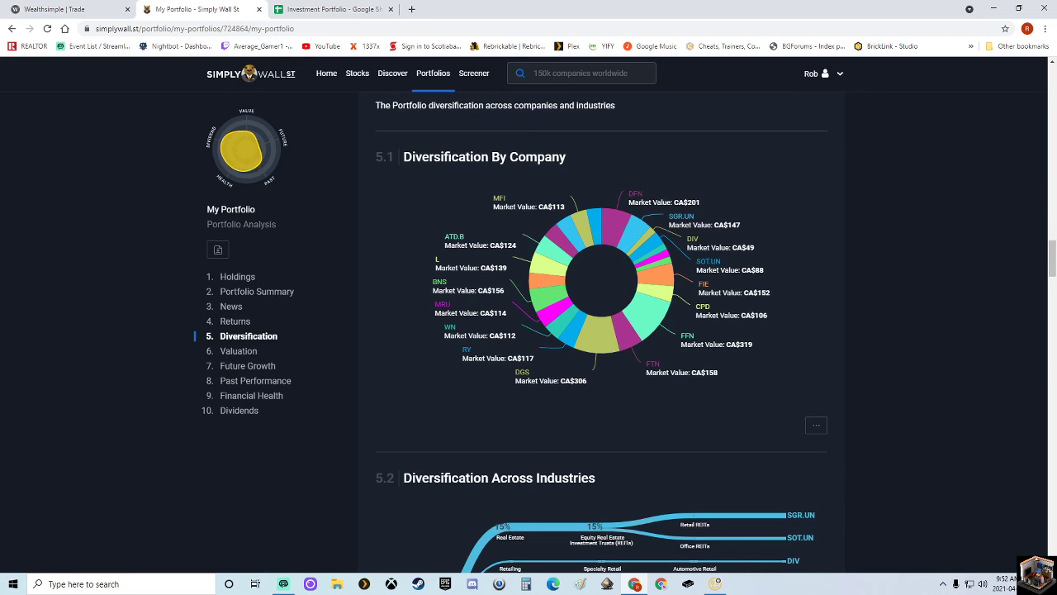
pyautogui.click(330, 8)
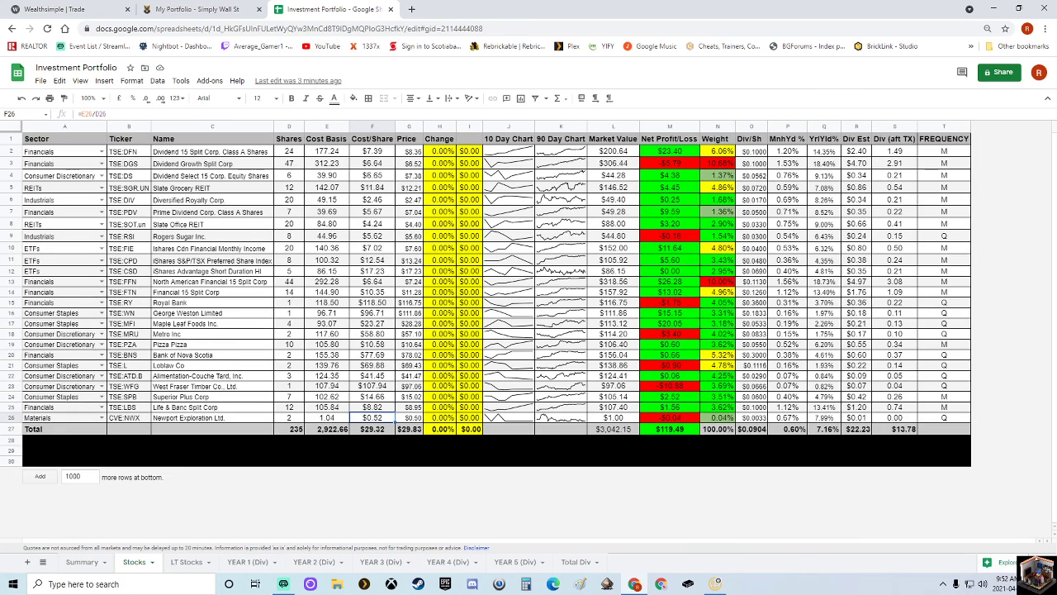